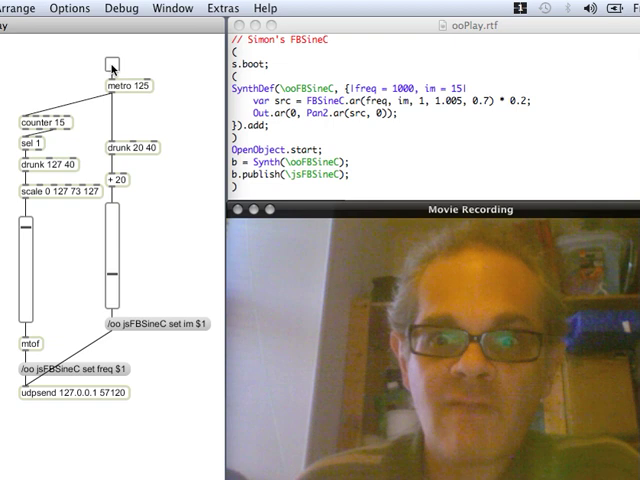
left_click(108, 62)
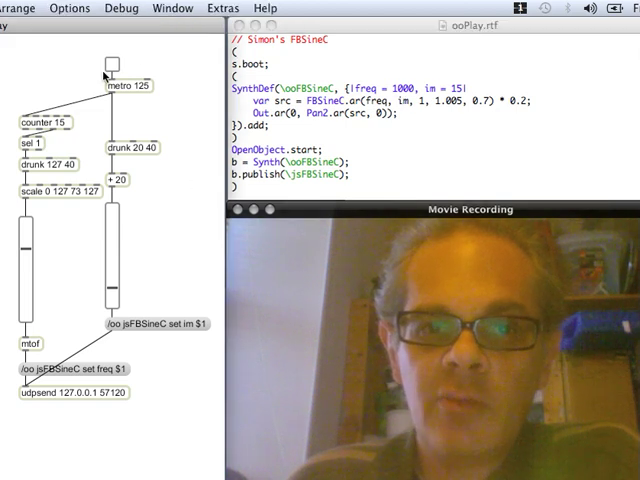
mouse_move(142, 62)
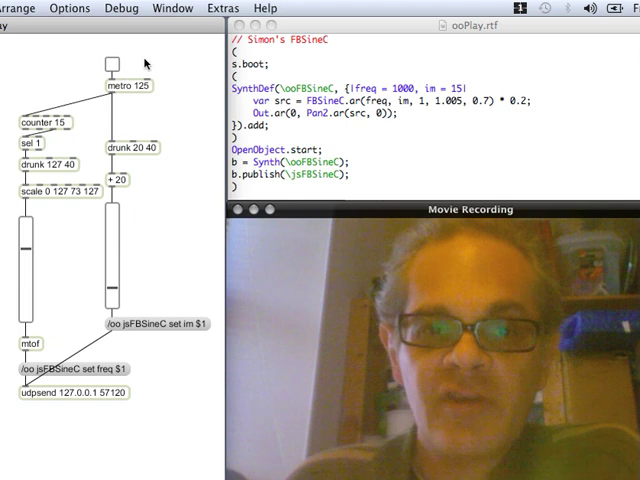
mouse_move(145, 342)
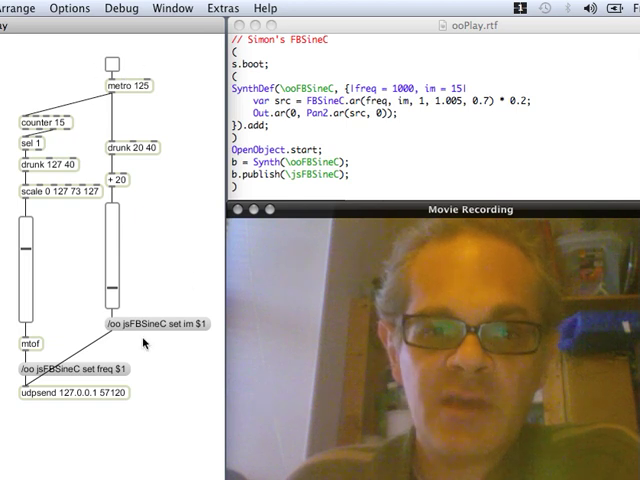